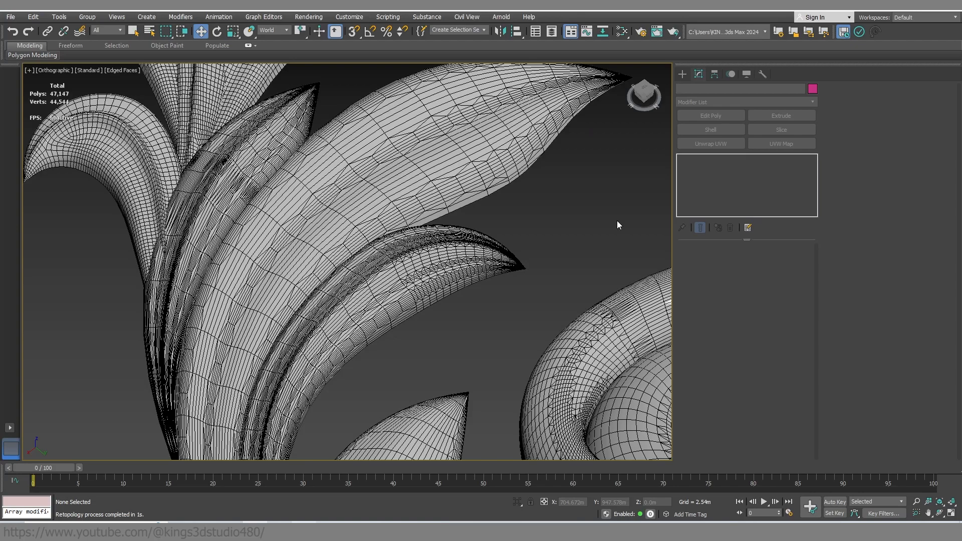
{"action": "mouse_move", "coordinate": [553, 245]}
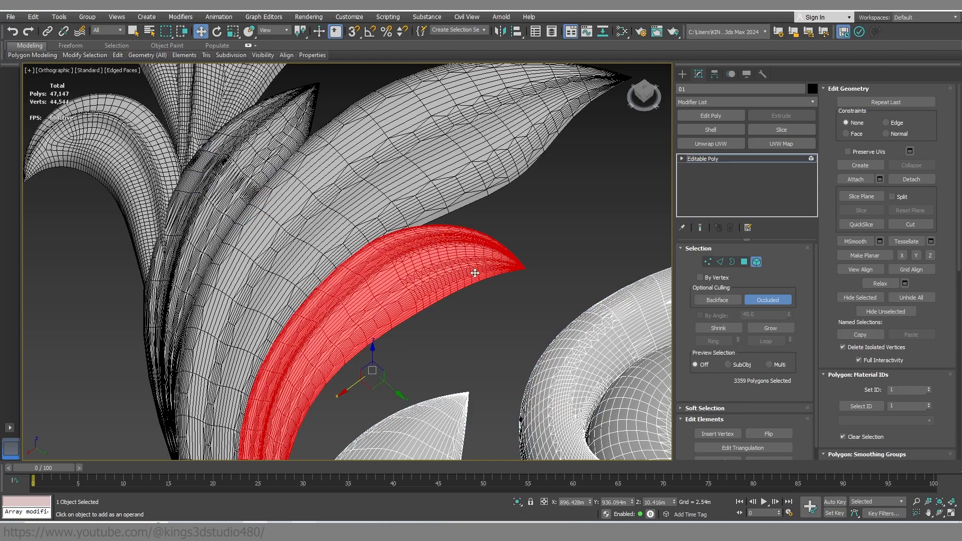
- Detach the selected leaf polygons as Object010 and zoom in on it
{"action": "left_click", "coordinate": [910, 180]}
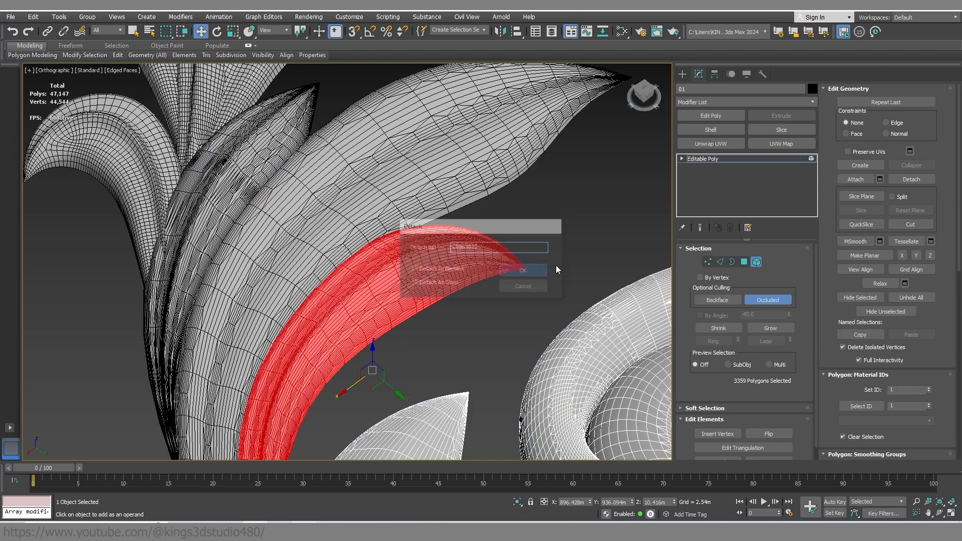
{"action": "left_click", "coordinate": [522, 270]}
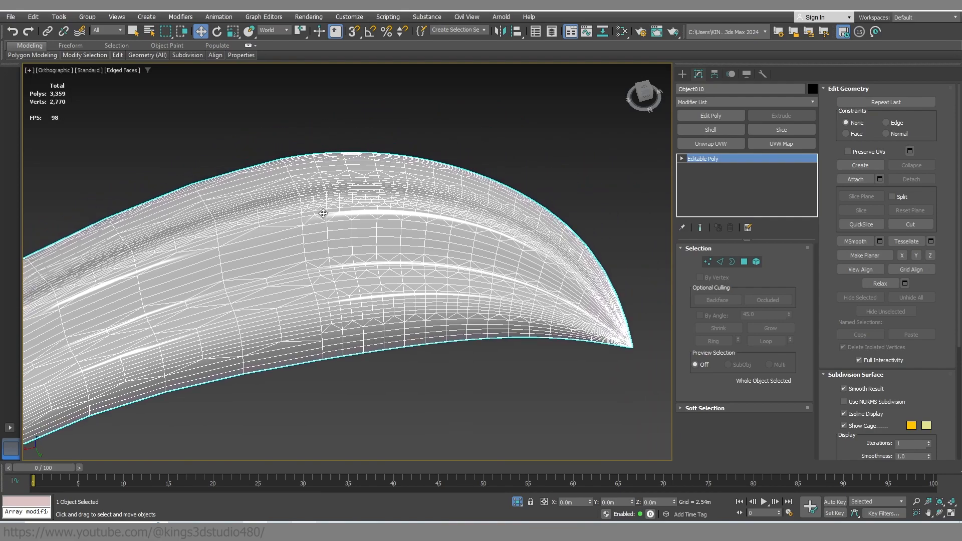
{"action": "scroll", "scroll_direction": "up", "scroll_amount": 3}
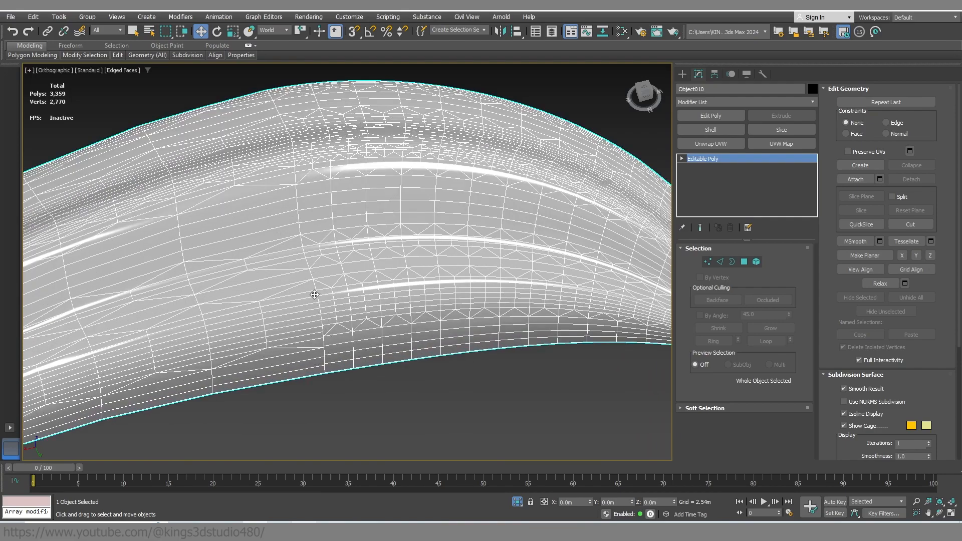
{"action": "mouse_move", "coordinate": [317, 330]}
{"action": "type", "text": "re"}
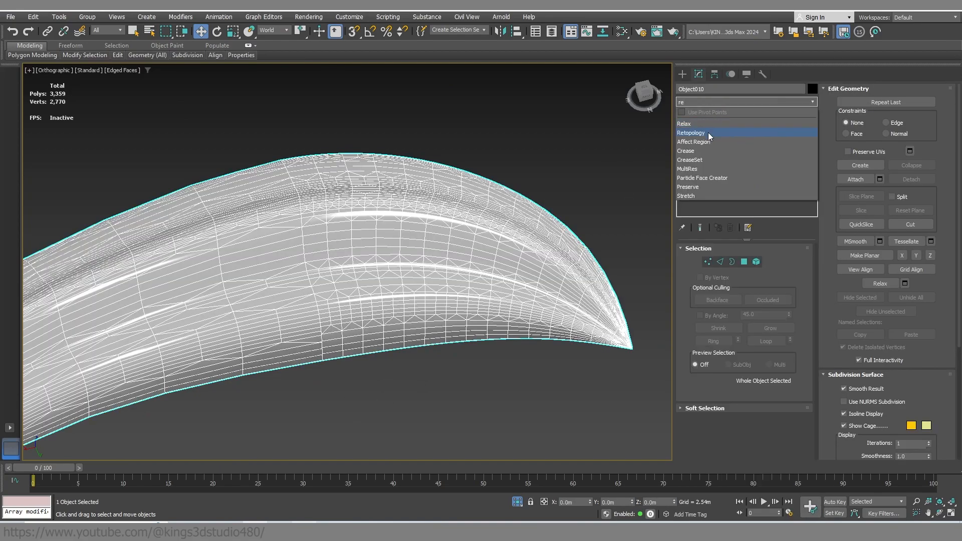
- Add a Retopology modifier to the leaf and compute it with a 2000-face target
{"action": "left_click", "coordinate": [691, 132]}
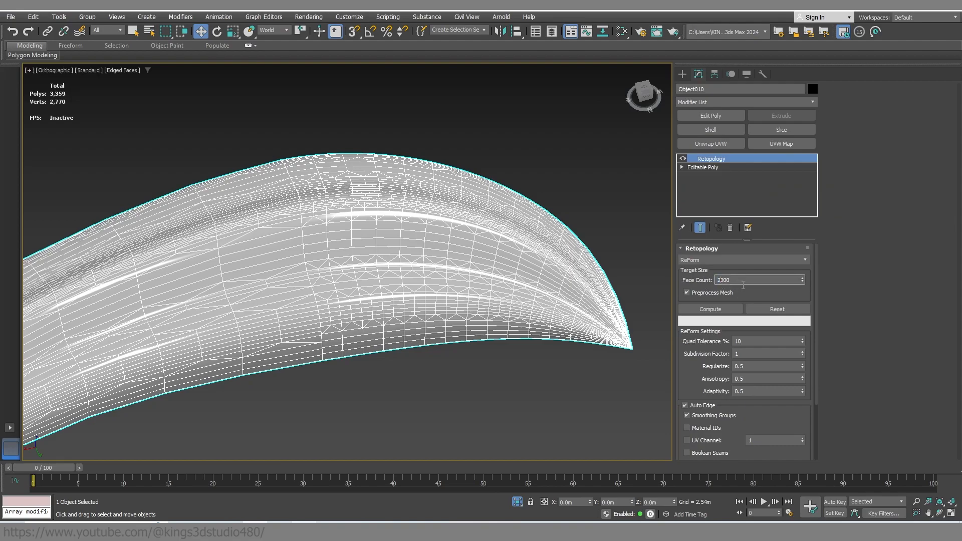
{"action": "left_click", "coordinate": [710, 308]}
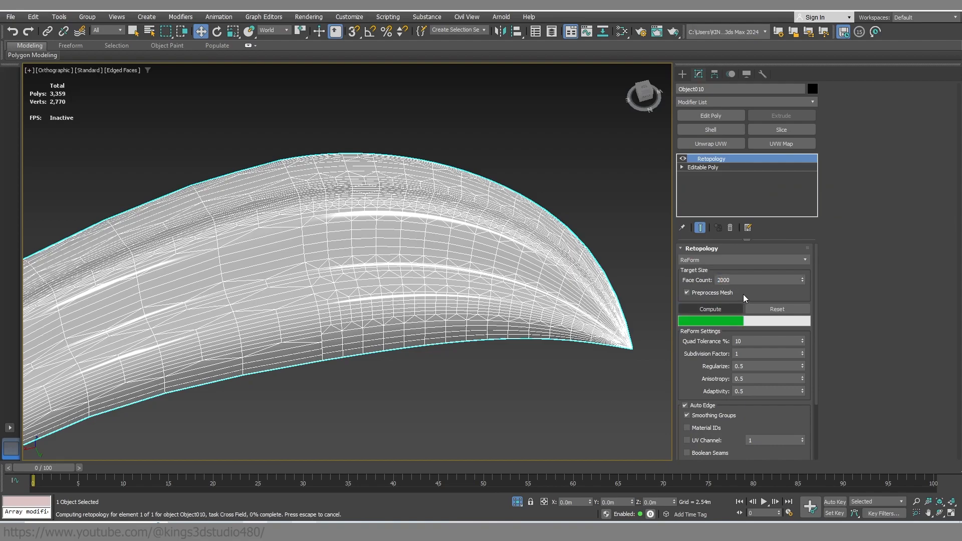
{"action": "left_click", "coordinate": [710, 309]}
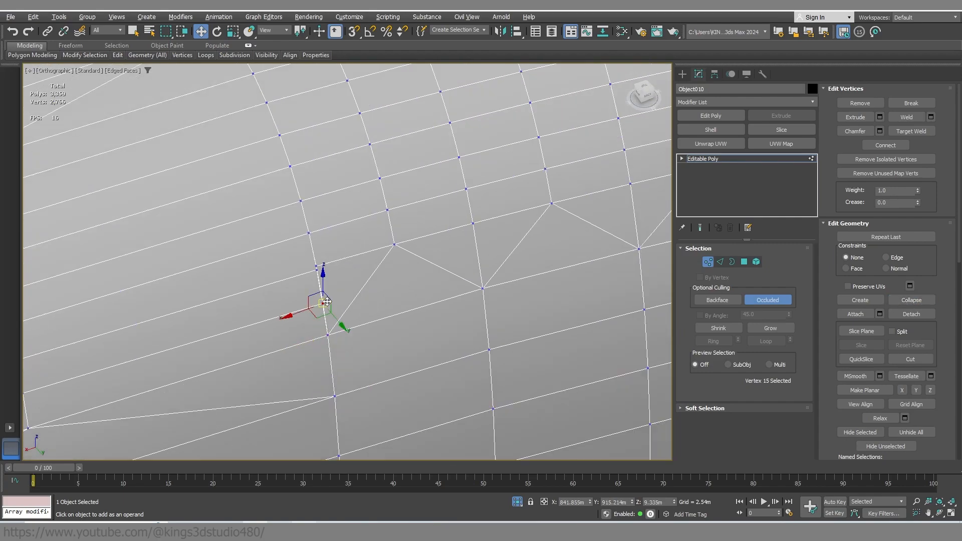
- Clear the vertex selection and collapse the first two stray vertex pairs
{"action": "left_click", "coordinate": [355, 292]}
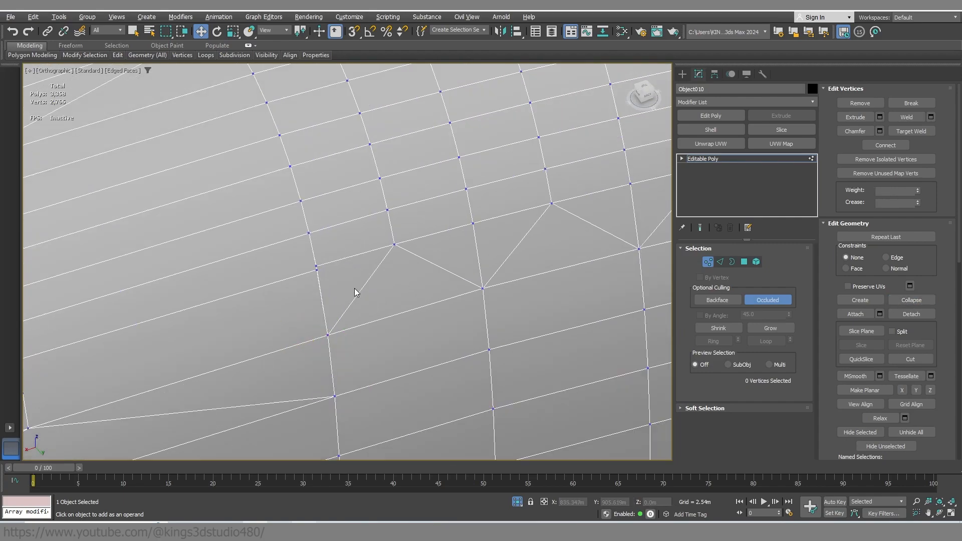
{"action": "left_click", "coordinate": [911, 300]}
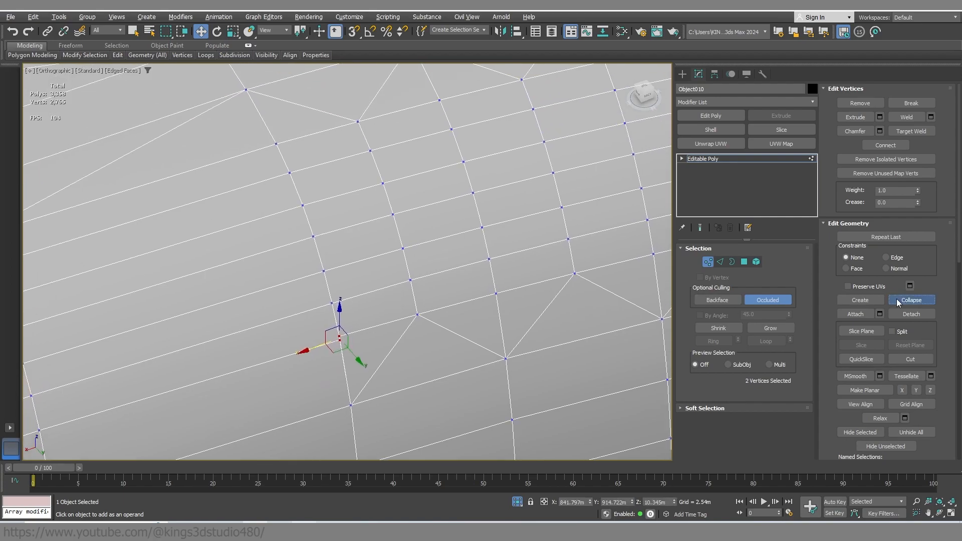
{"action": "left_click", "coordinate": [911, 300]}
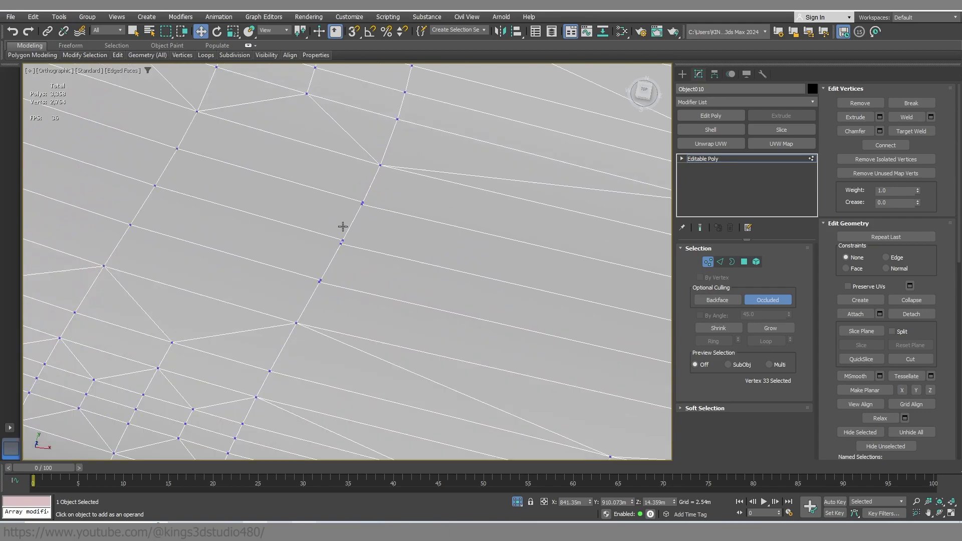
{"action": "left_click", "coordinate": [911, 300]}
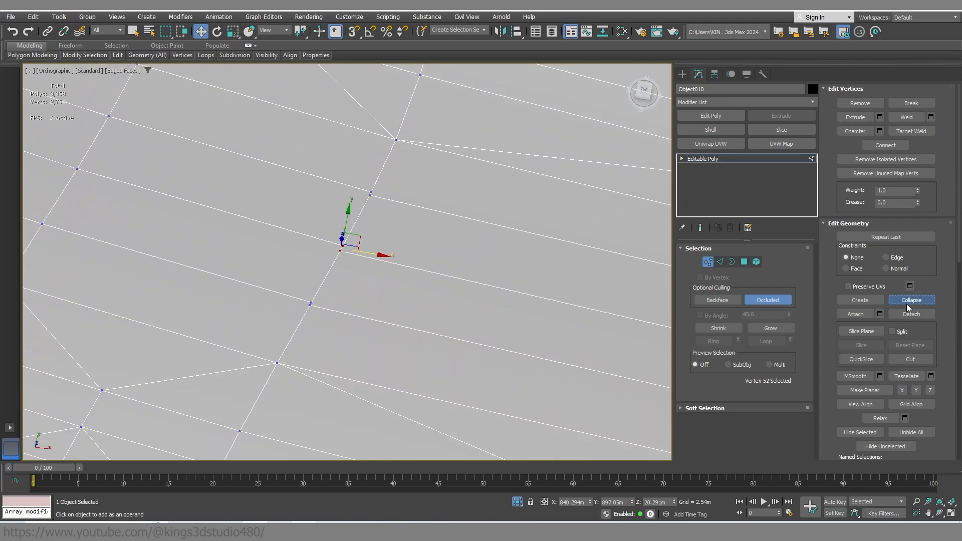
{"action": "left_click", "coordinate": [910, 300]}
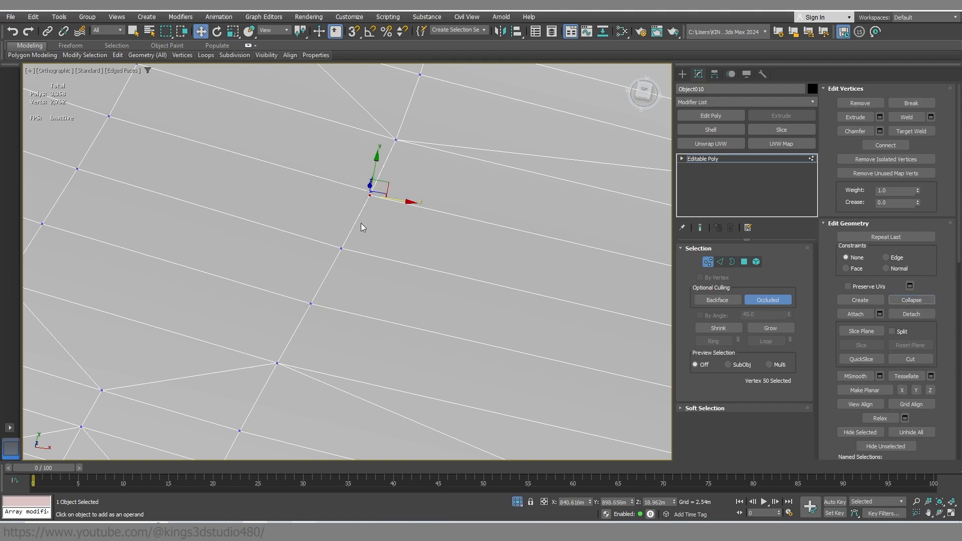
- Select another pair of nearby stray vertices and collapse them into one
{"action": "left_click", "coordinate": [362, 227]}
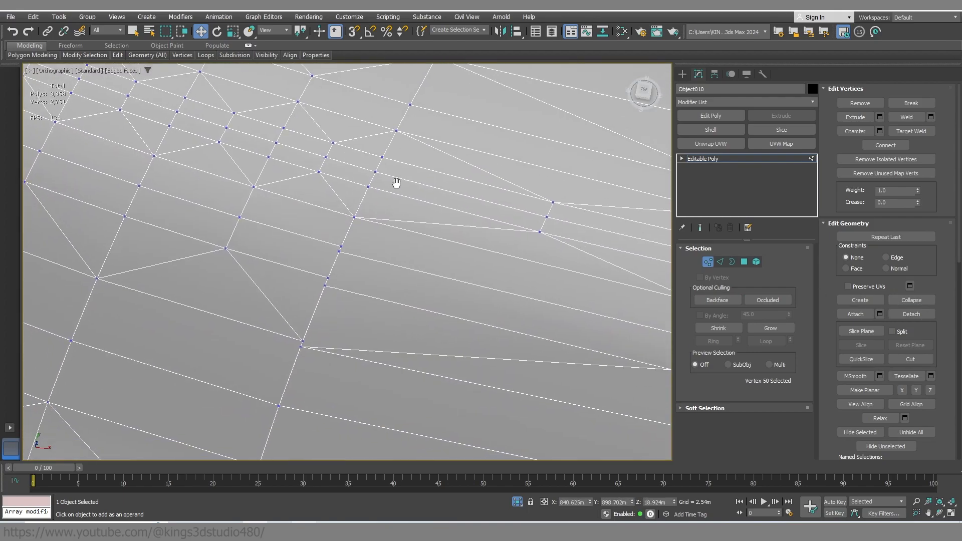
{"action": "left_click", "coordinate": [353, 218]}
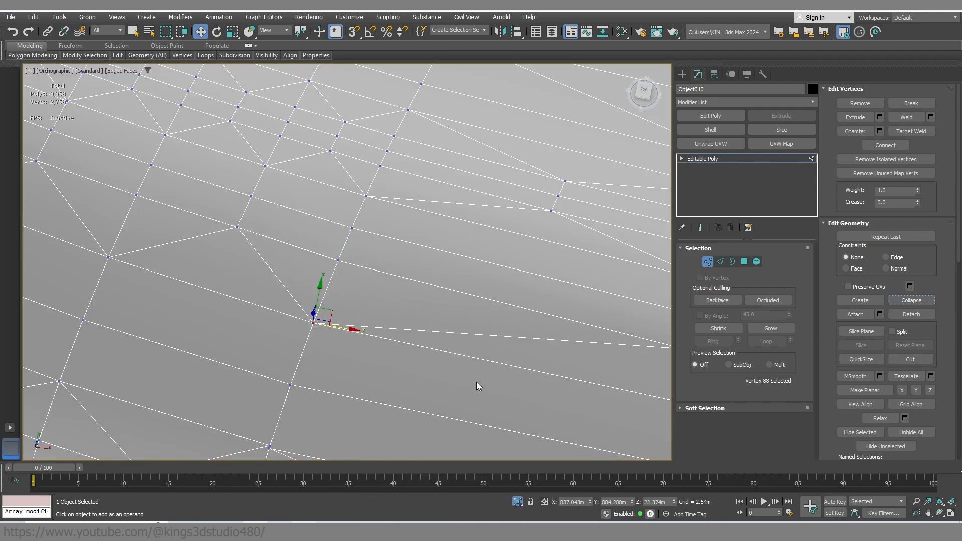
{"action": "left_click", "coordinate": [911, 300]}
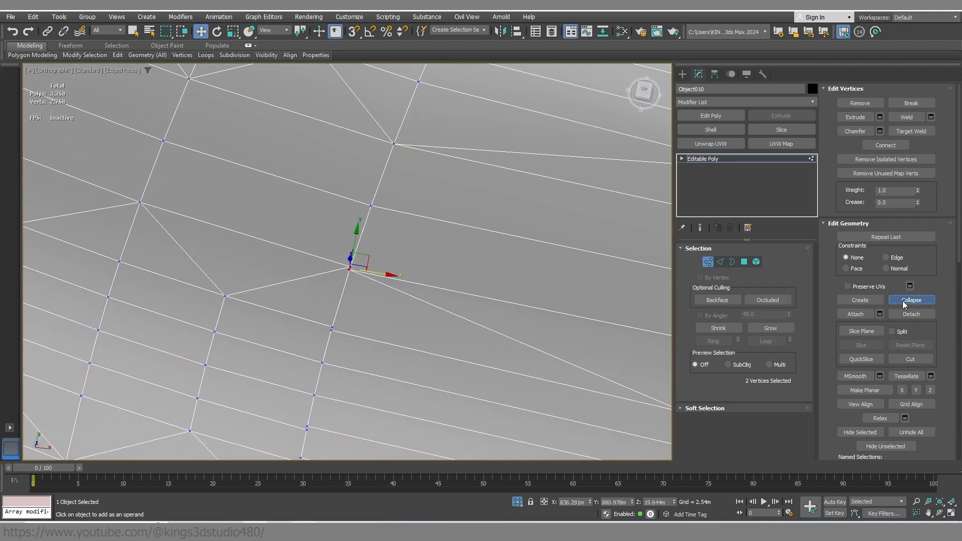
{"action": "left_click", "coordinate": [911, 300]}
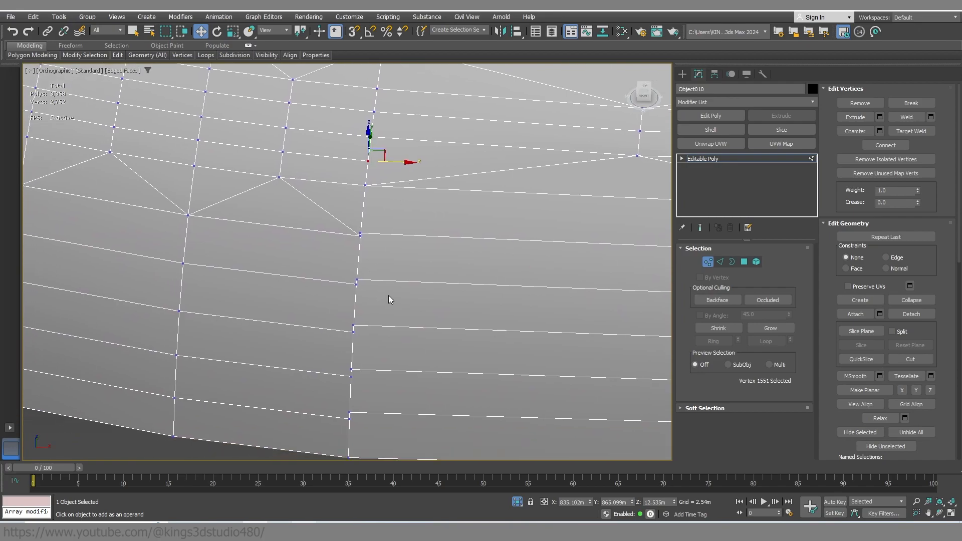
- Collapse the last vertex pair near the bottom and return to object level
{"action": "left_click_drag", "start_coordinate": [368, 147], "coordinate": [358, 270]}
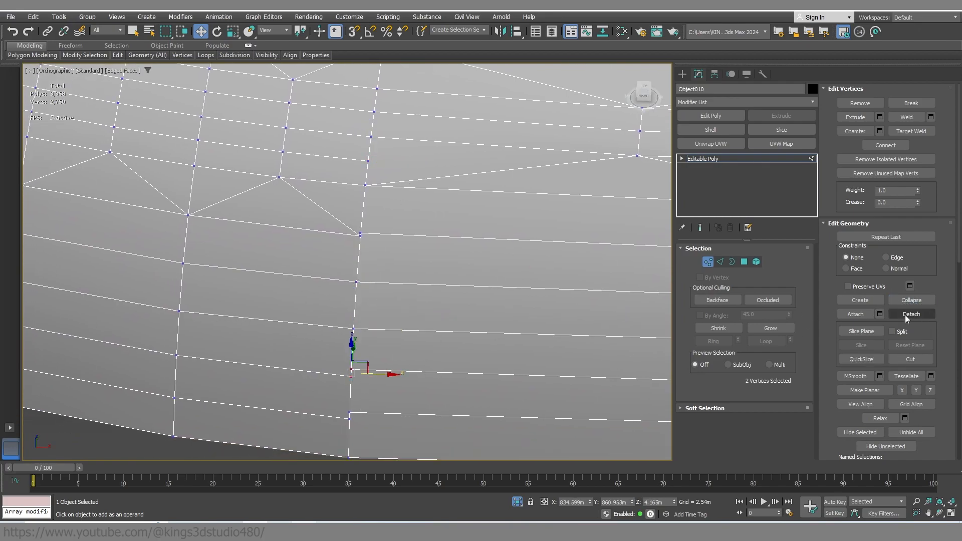
{"action": "left_click", "coordinate": [910, 300]}
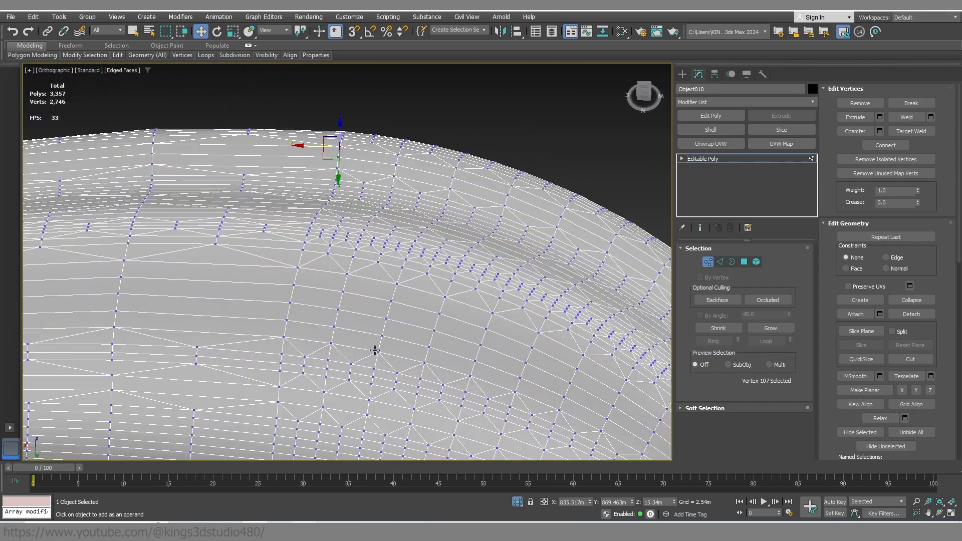
{"action": "left_click", "coordinate": [930, 116]}
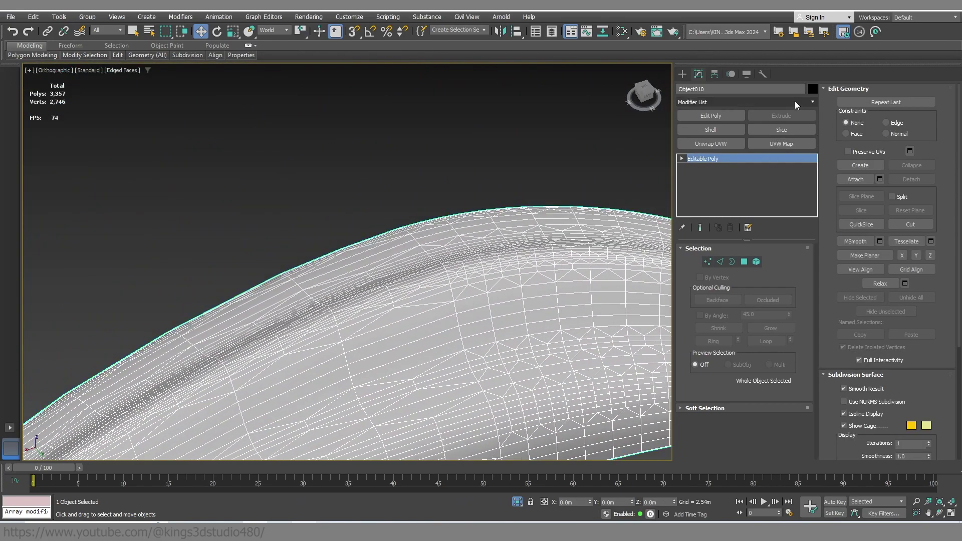
- Apply ProOptimizer at 30% vertices, reducing the leaf to 823 vertices and 1,578 faces
{"action": "type", "text": "pro"}
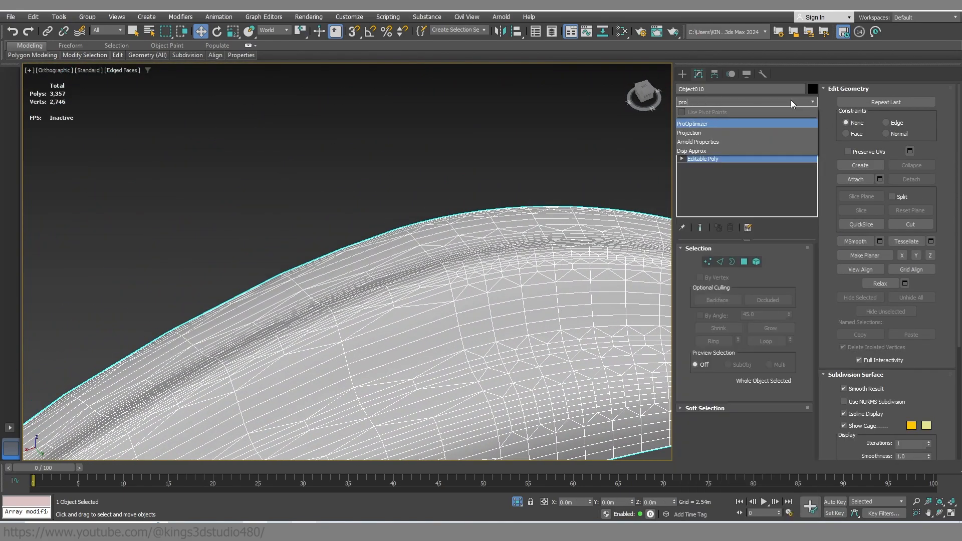
{"action": "left_click", "coordinate": [692, 123]}
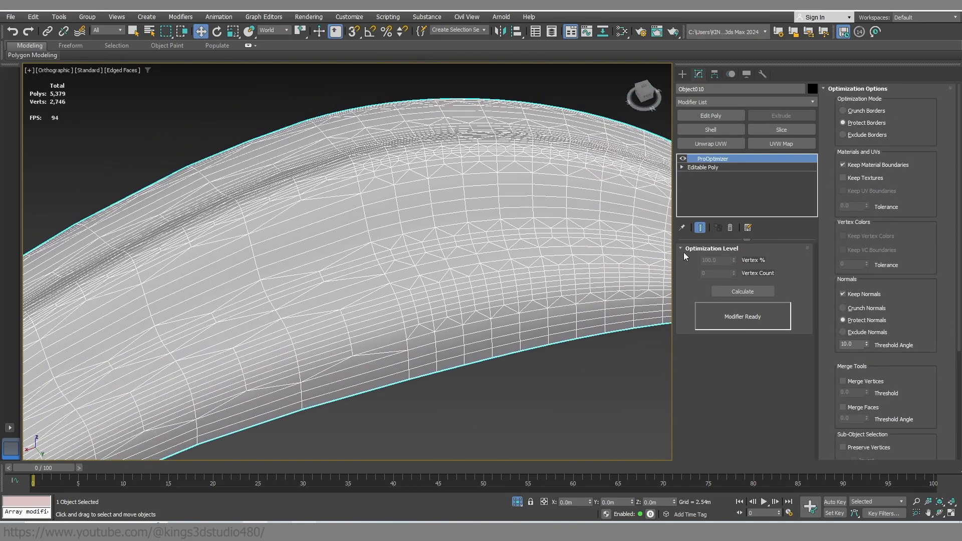
{"action": "left_click", "coordinate": [741, 290]}
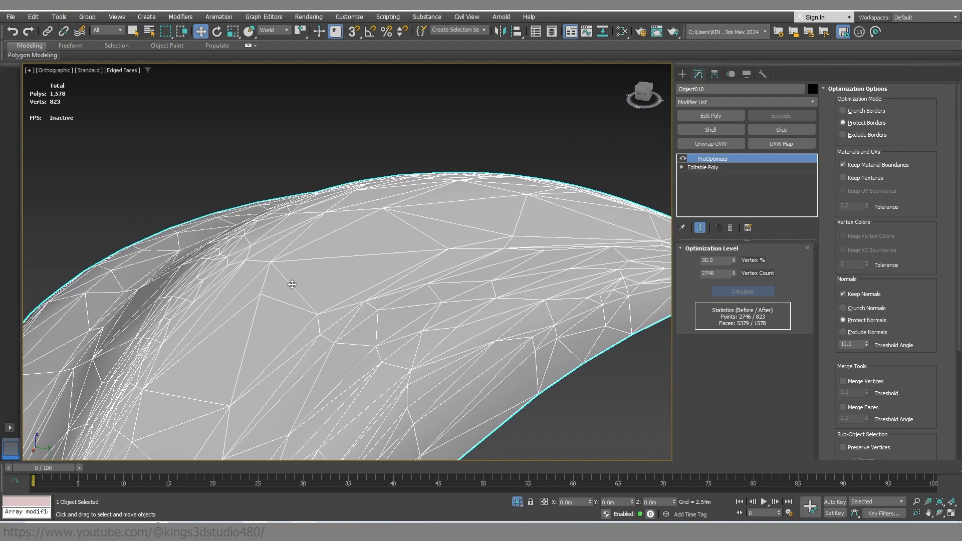
{"action": "mouse_move", "coordinate": [402, 266]}
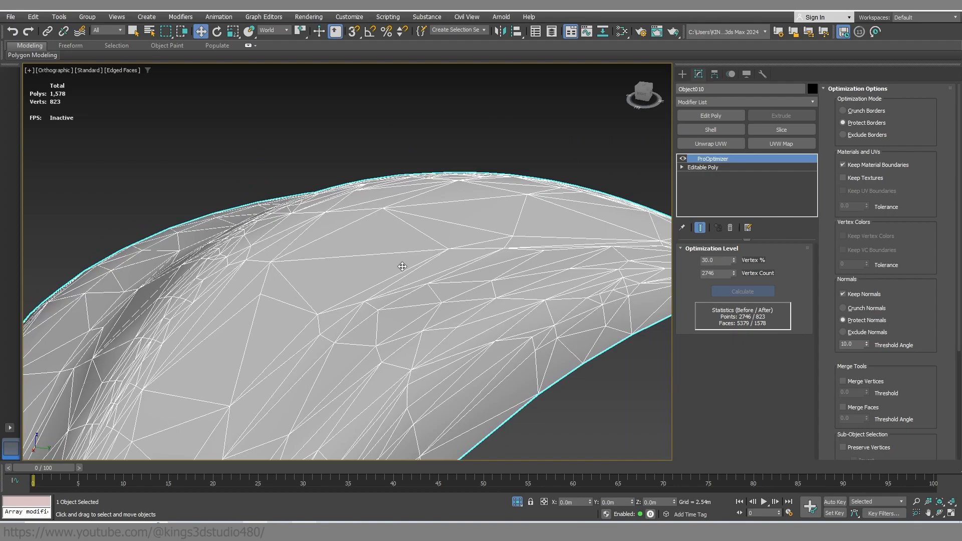
{"action": "left_click", "coordinate": [742, 102]}
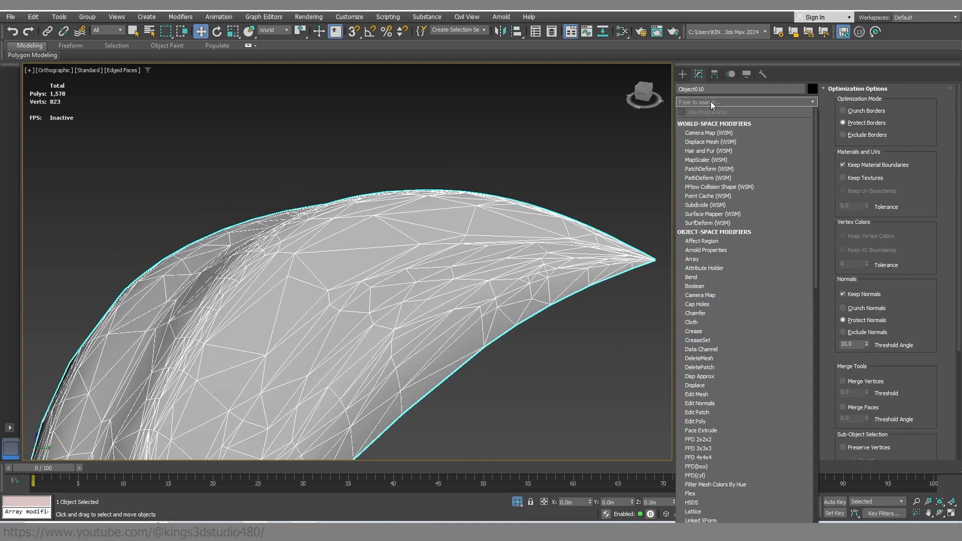
- Retopologize the leaf toward 2000 quad faces and convert it to Editable Poly
{"action": "left_click", "coordinate": [711, 159]}
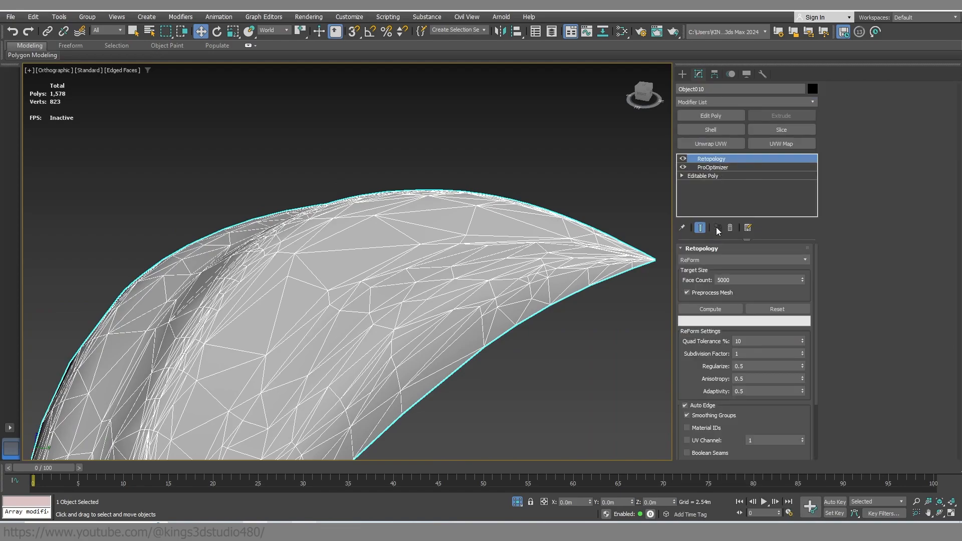
{"action": "mouse_move", "coordinate": [54, 100]}
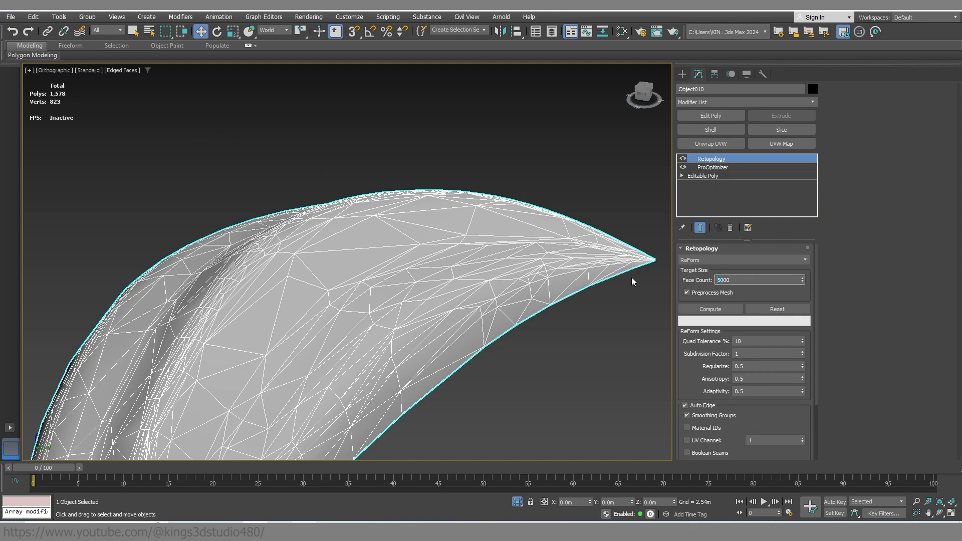
{"action": "left_click", "coordinate": [710, 309]}
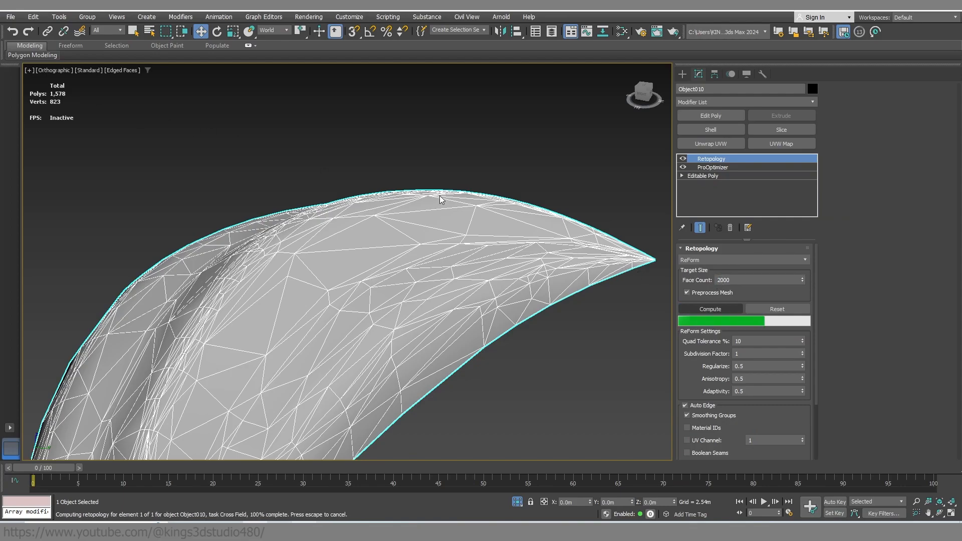
{"action": "left_click", "coordinate": [710, 309]}
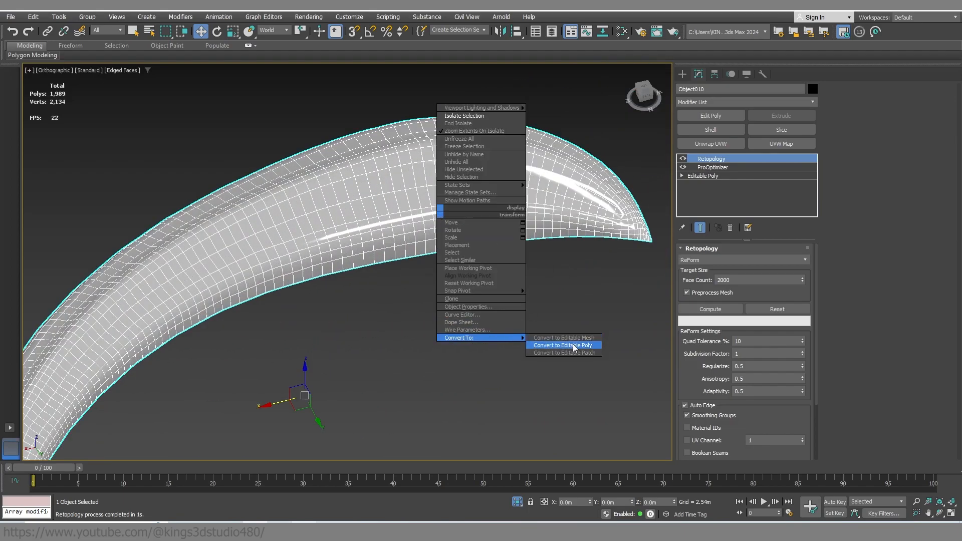
{"action": "left_click", "coordinate": [561, 345]}
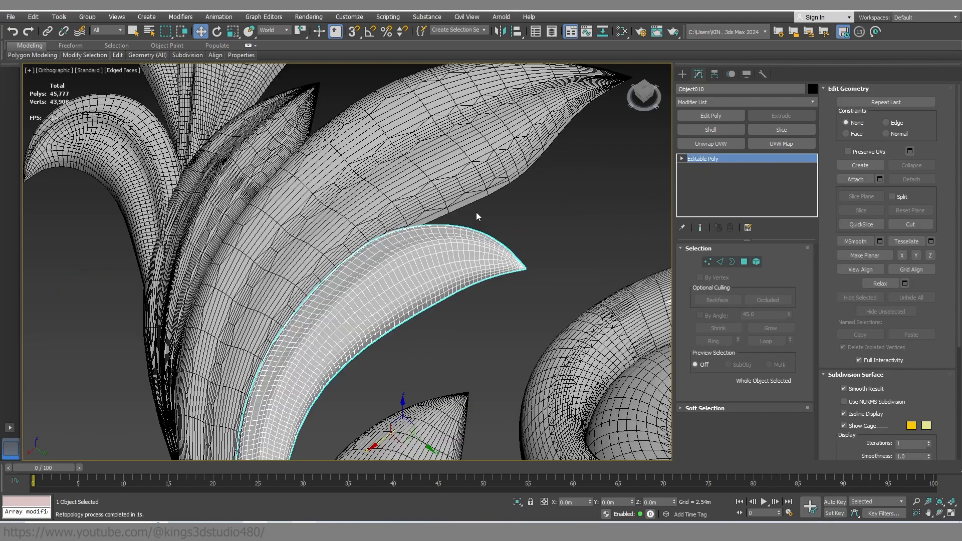